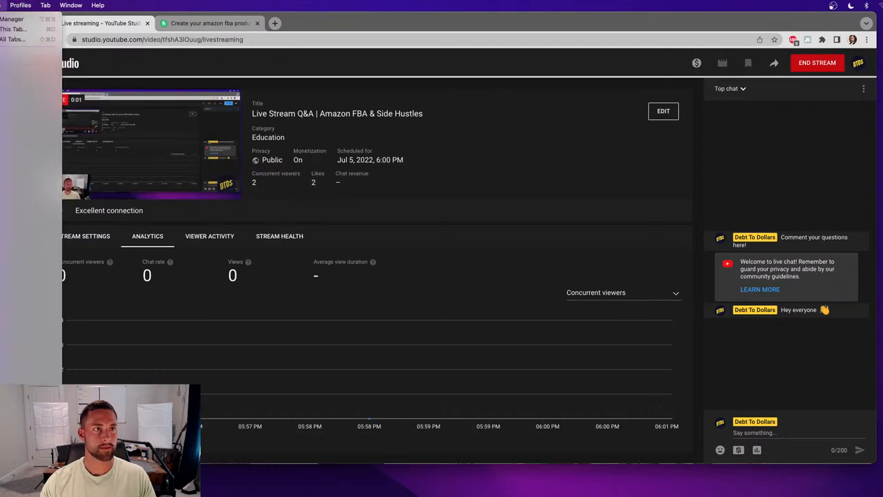
Dock the YouTube live chat inside OBS Studio and go back to the live dashboard
left_click(696, 63)
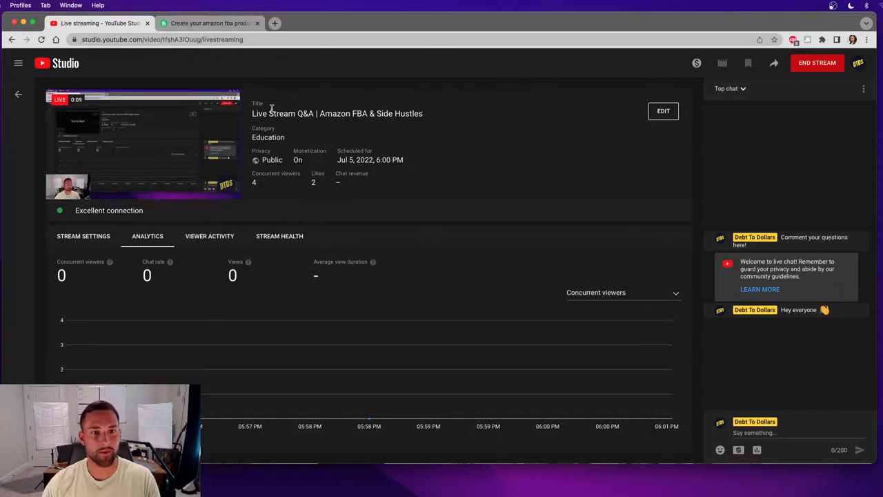
mouse_move(124, 80)
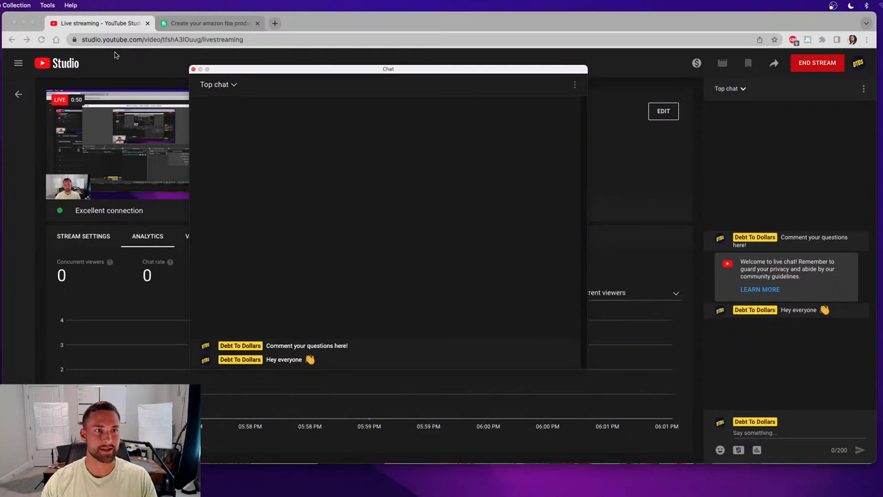
left_click(97, 22)
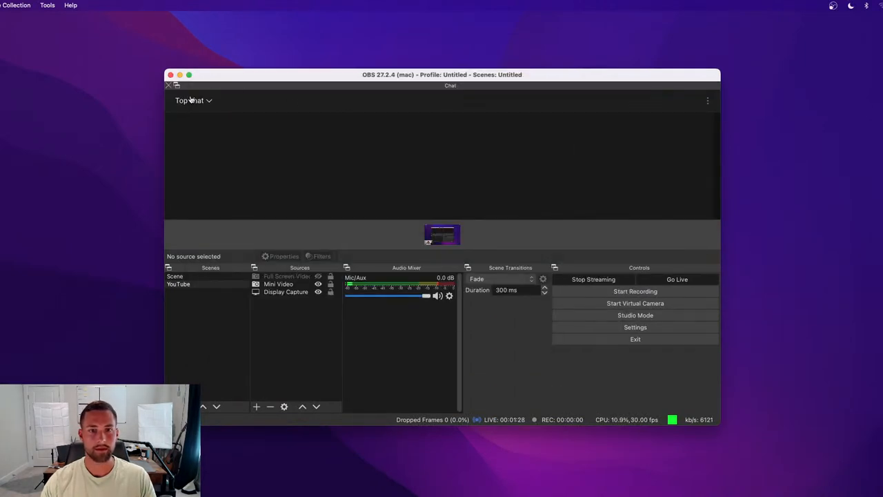
mouse_move(254, 478)
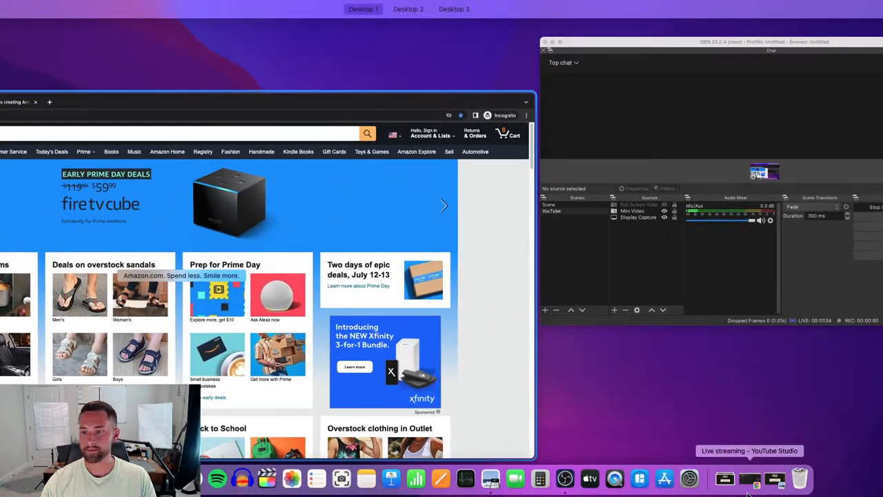
left_click(749, 451)
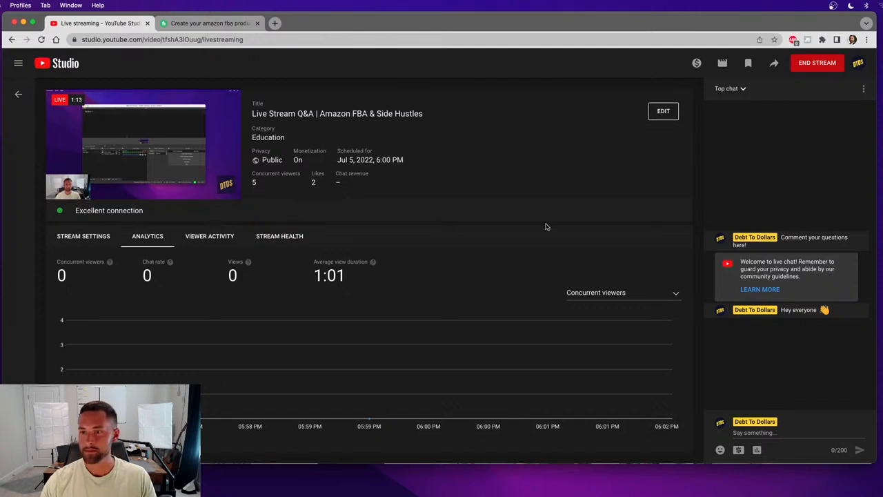
mouse_move(541, 233)
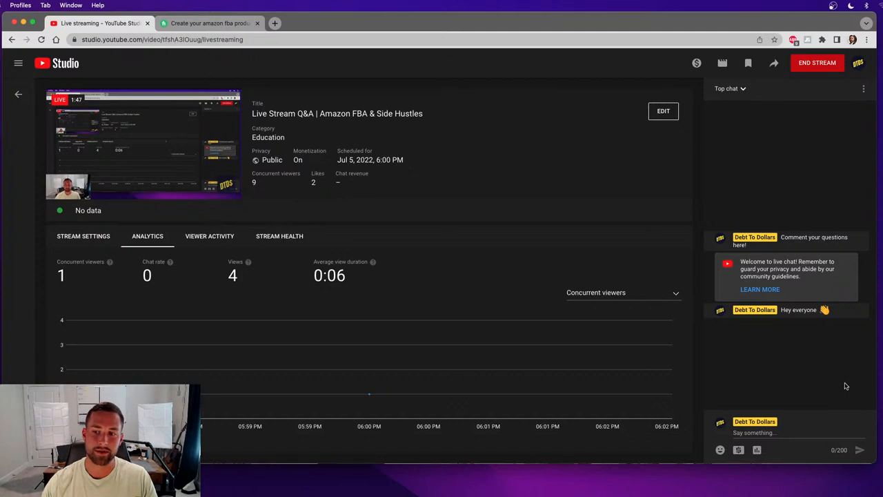
mouse_move(878, 407)
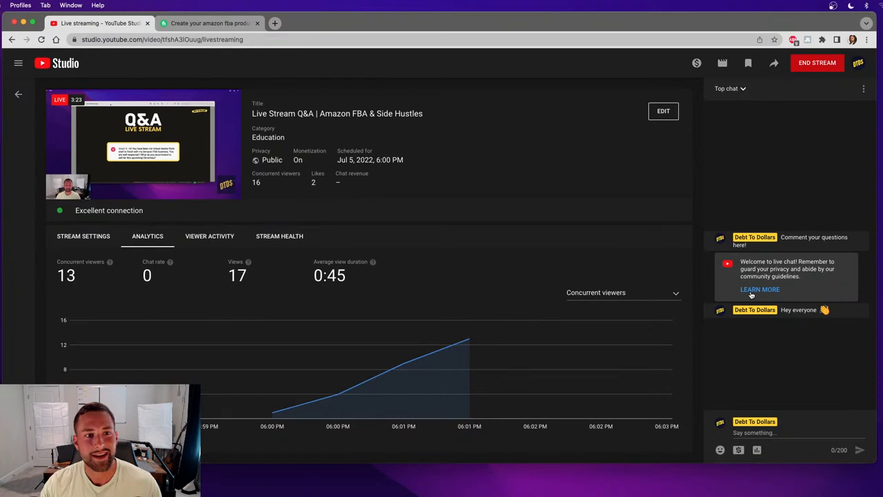
mouse_move(736, 325)
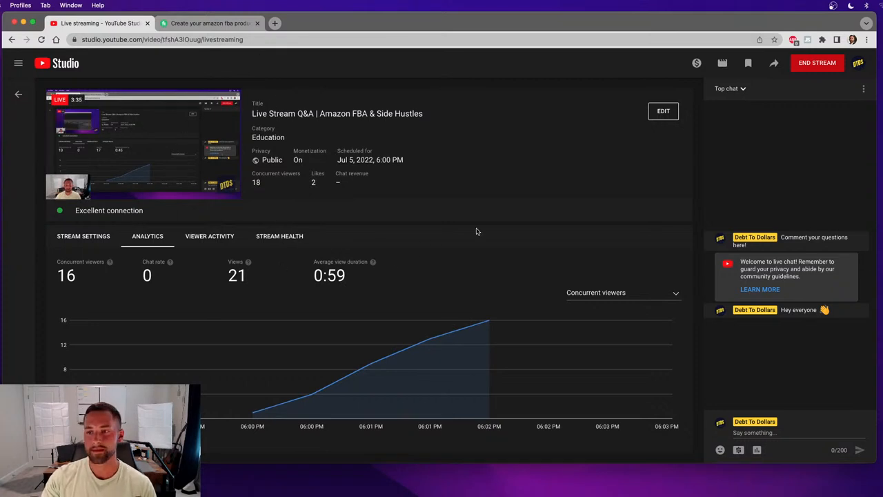
left_click(786, 432)
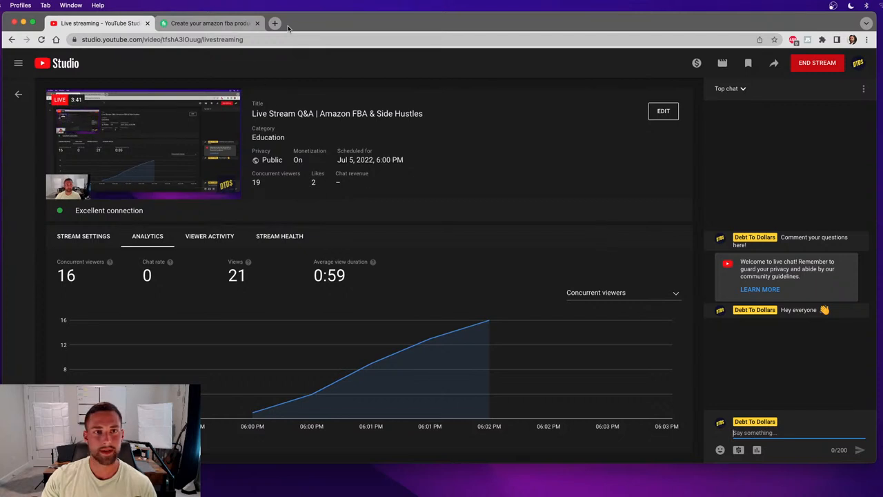
left_click(274, 23)
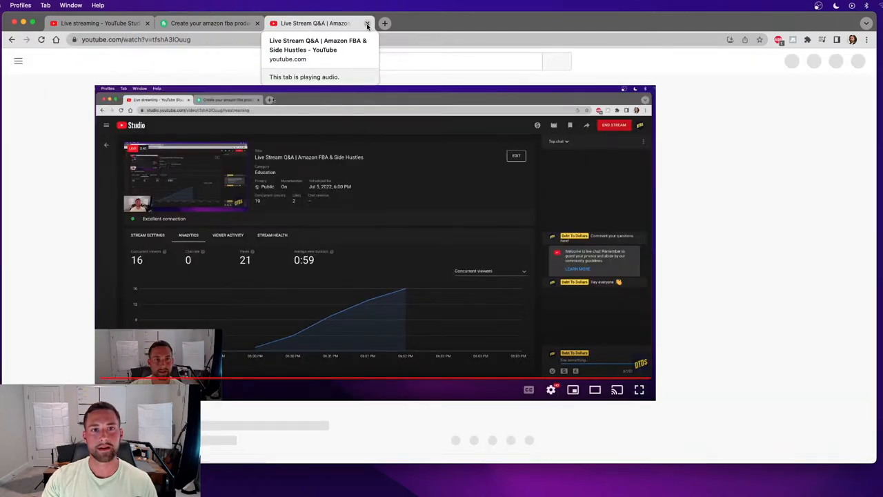
left_click(367, 23)
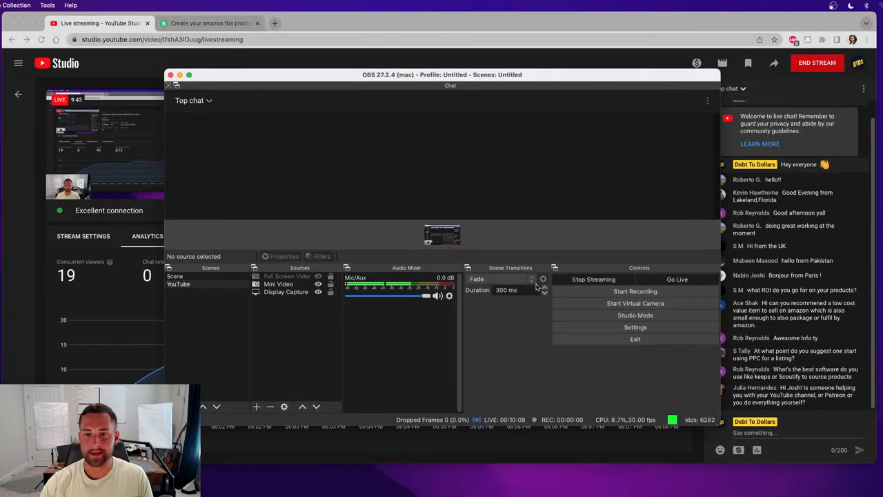
mouse_move(281, 133)
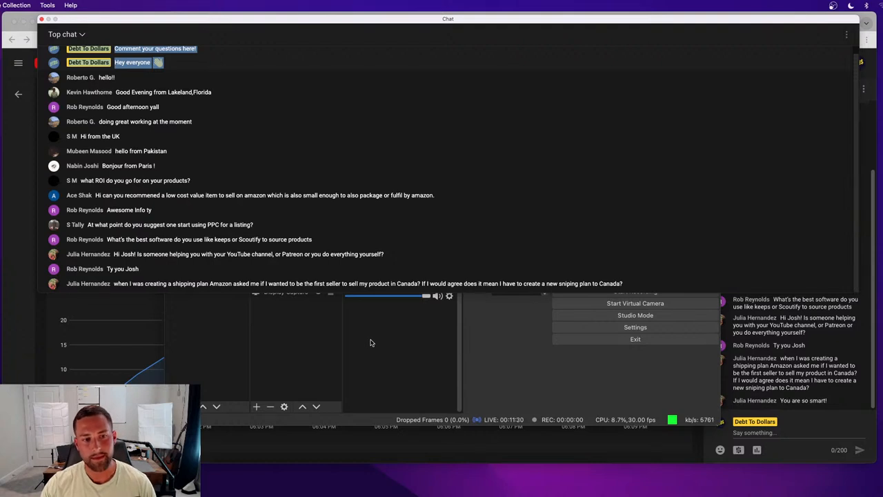
mouse_move(381, 332)
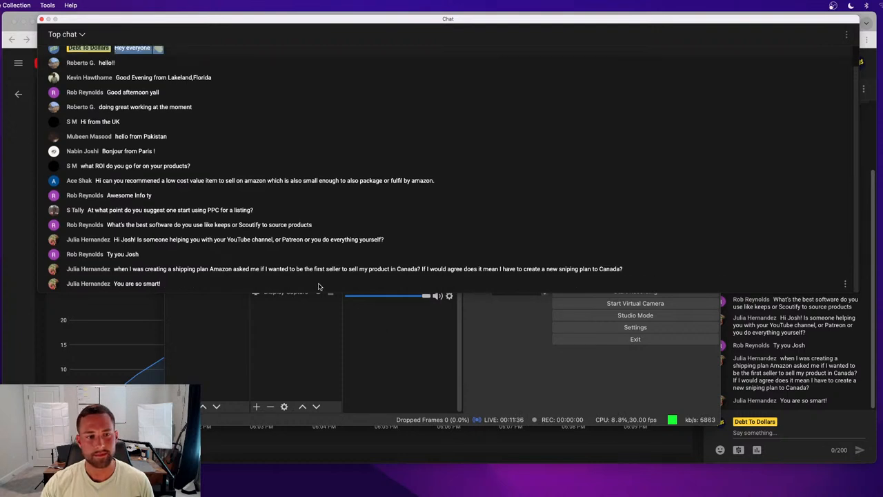
mouse_move(358, 336)
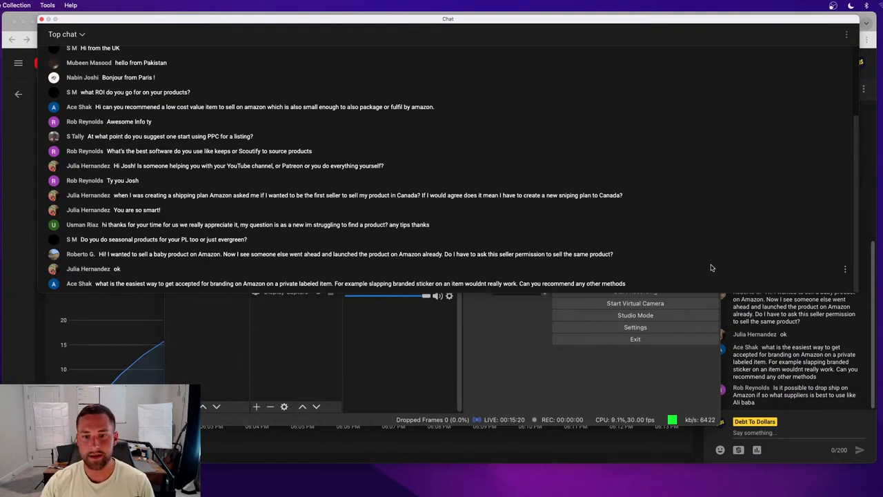
mouse_move(658, 275)
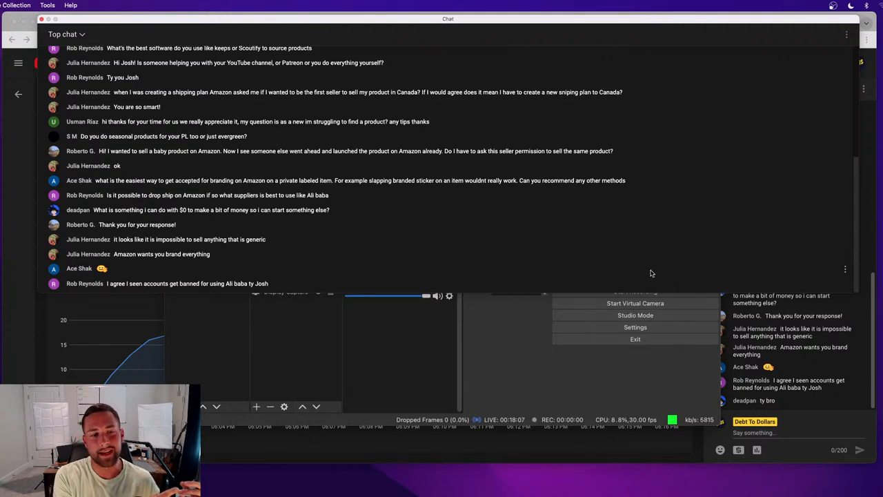
scroll("down", 3)
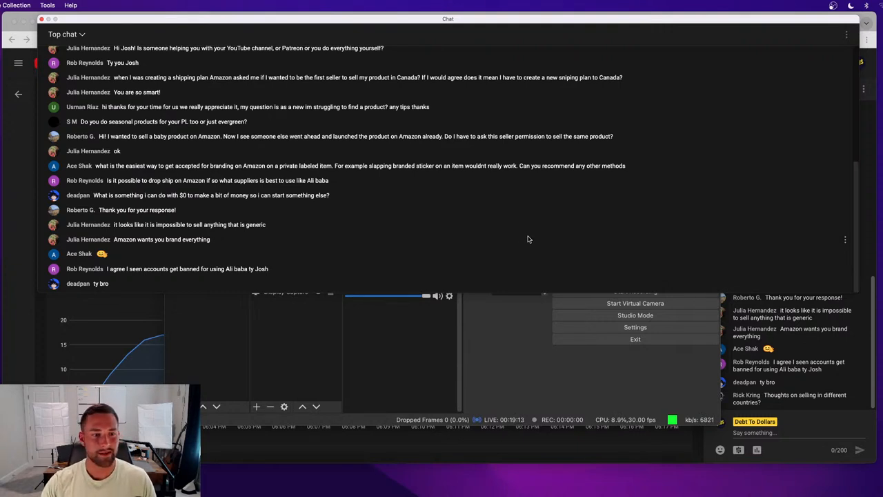
mouse_move(507, 247)
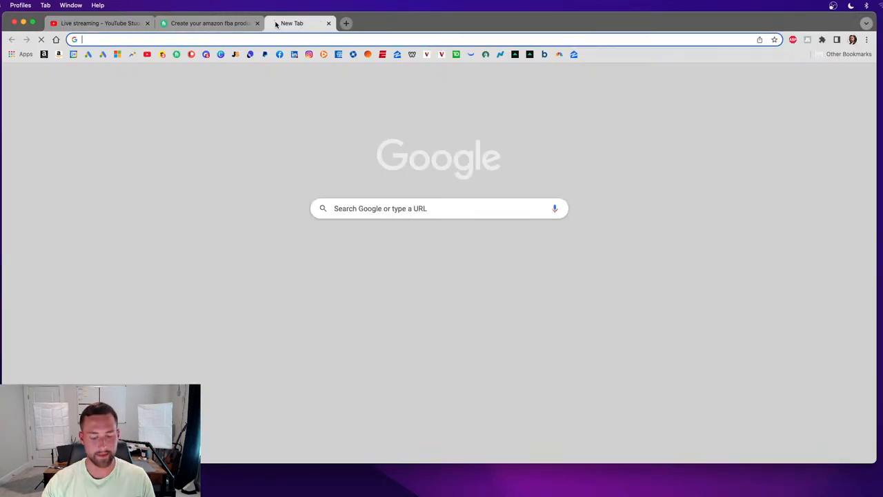
Search Google for 'duns number' and scroll through the results
type("duns number")
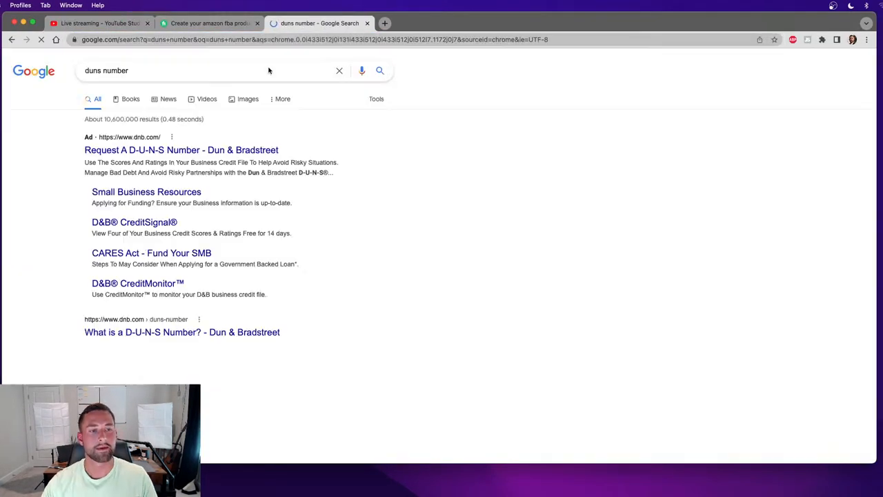
scroll("down", 3)
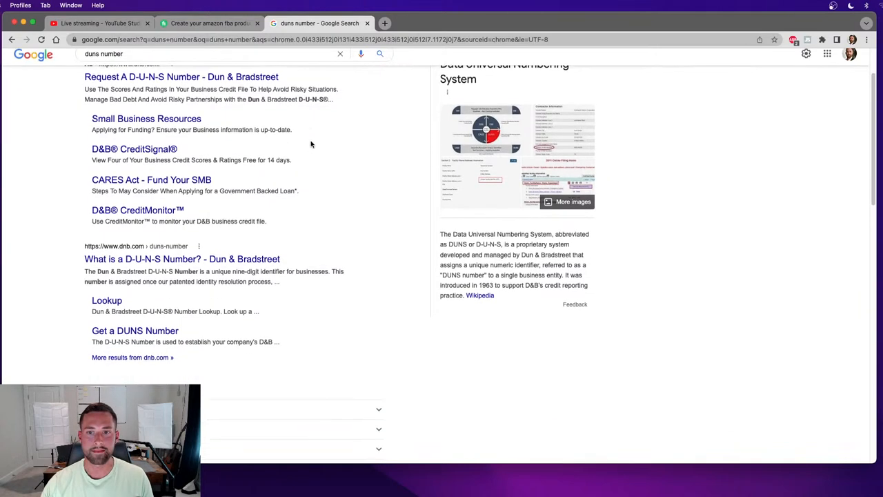
scroll("down", 3)
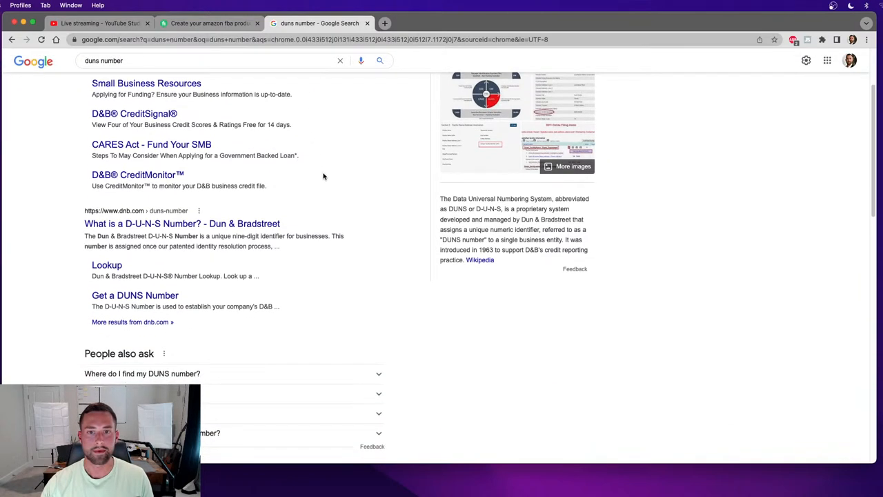
scroll("down", 3)
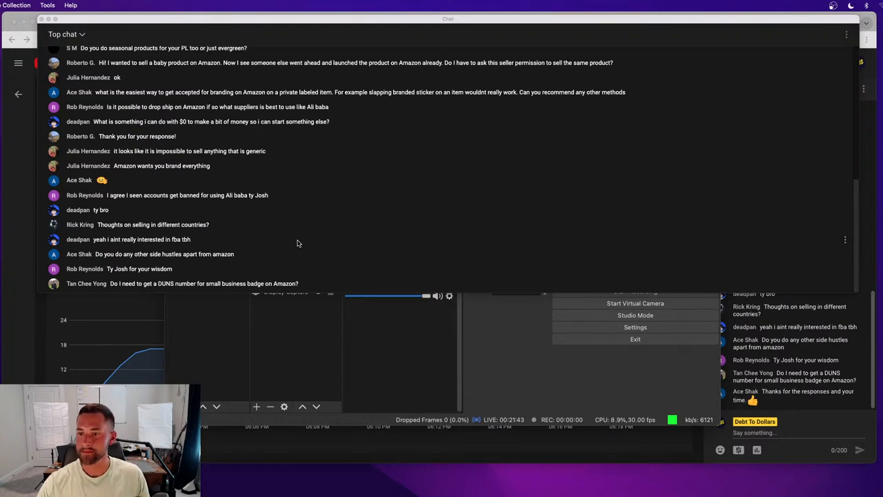
mouse_move(302, 247)
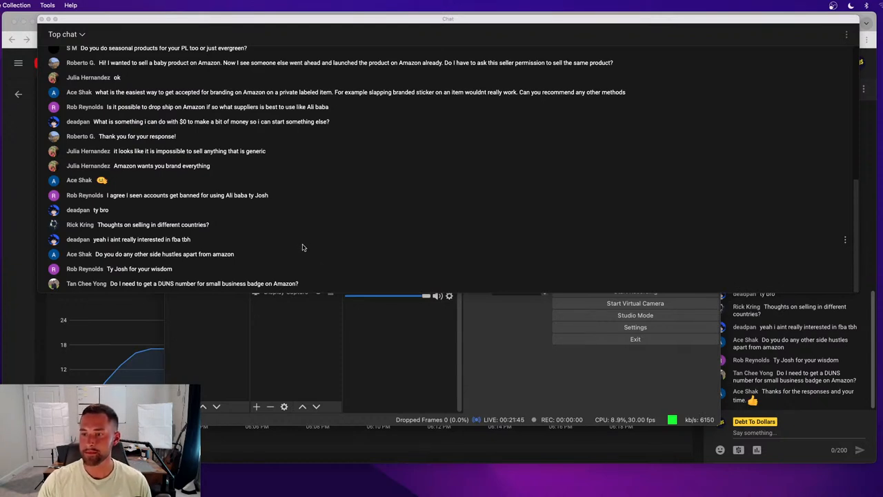
mouse_move(420, 239)
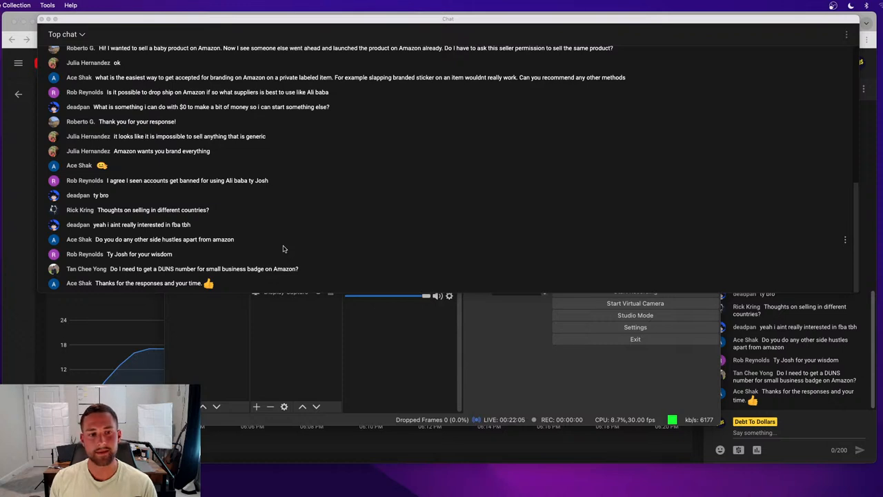
mouse_move(252, 213)
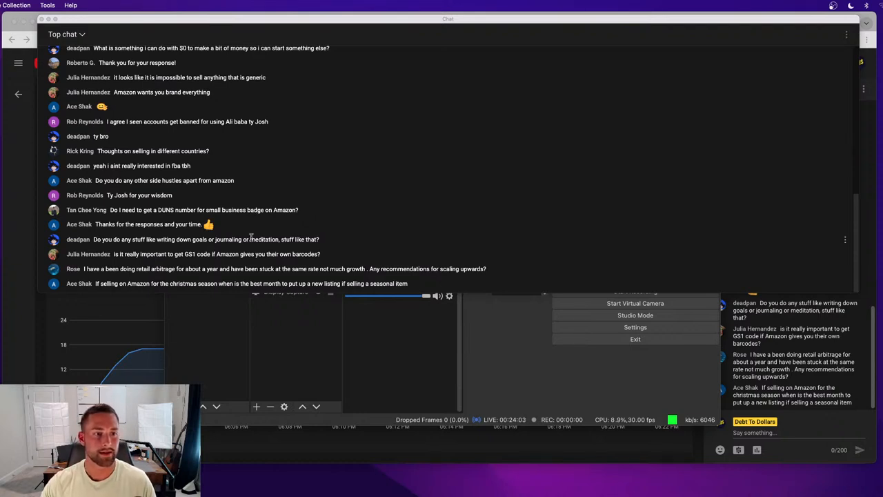
mouse_move(530, 276)
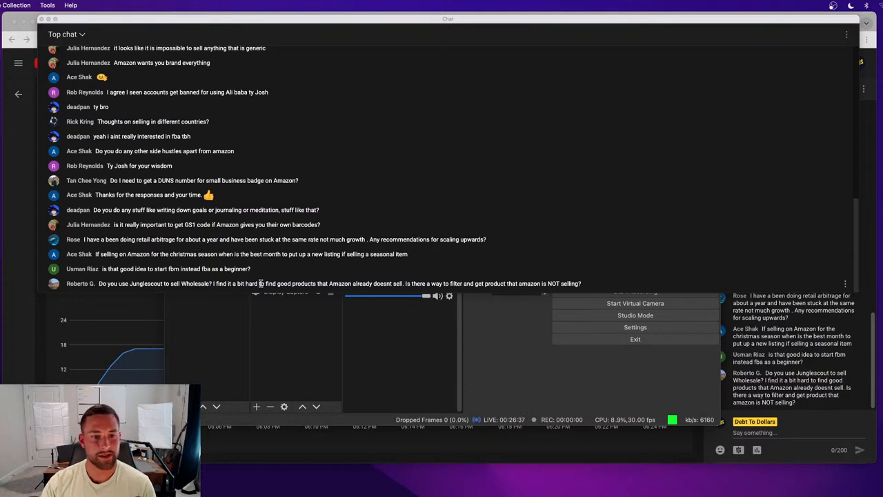
mouse_move(600, 284)
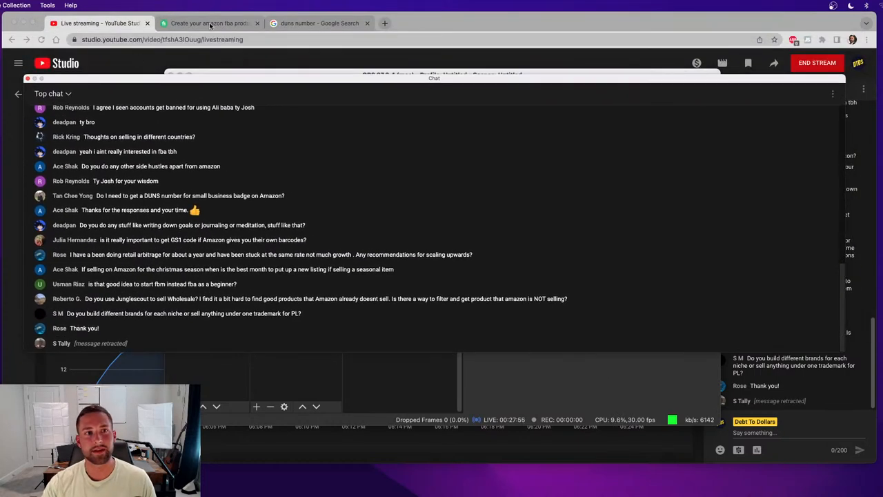
left_click(209, 23)
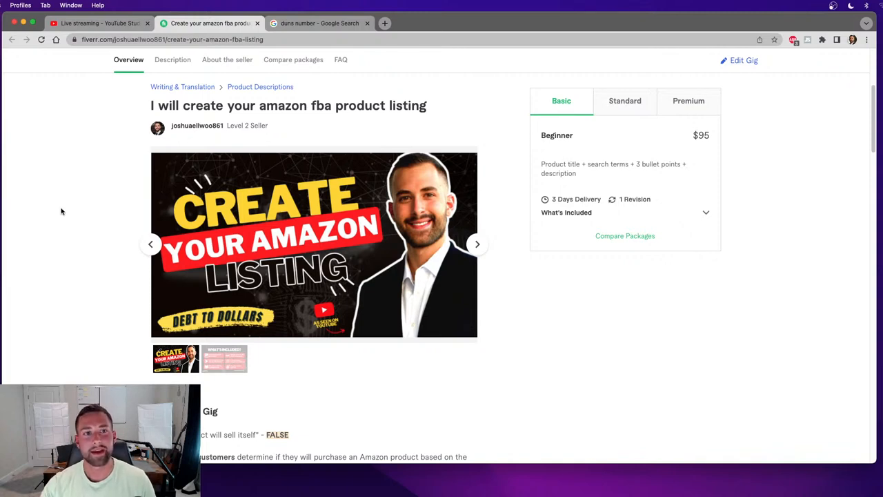
mouse_move(84, 180)
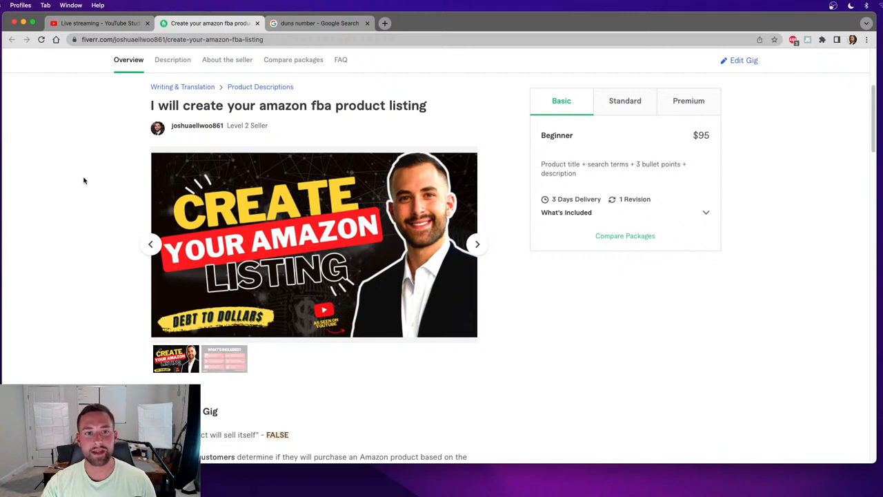
mouse_move(83, 162)
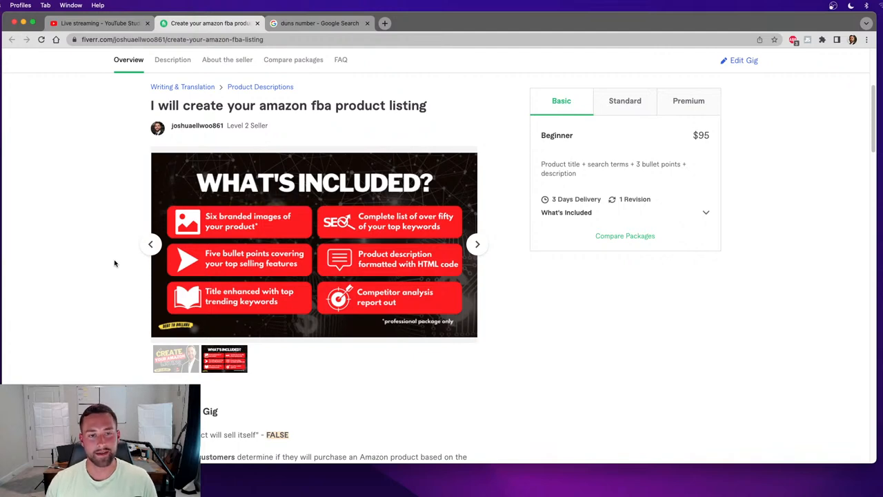
mouse_move(136, 269)
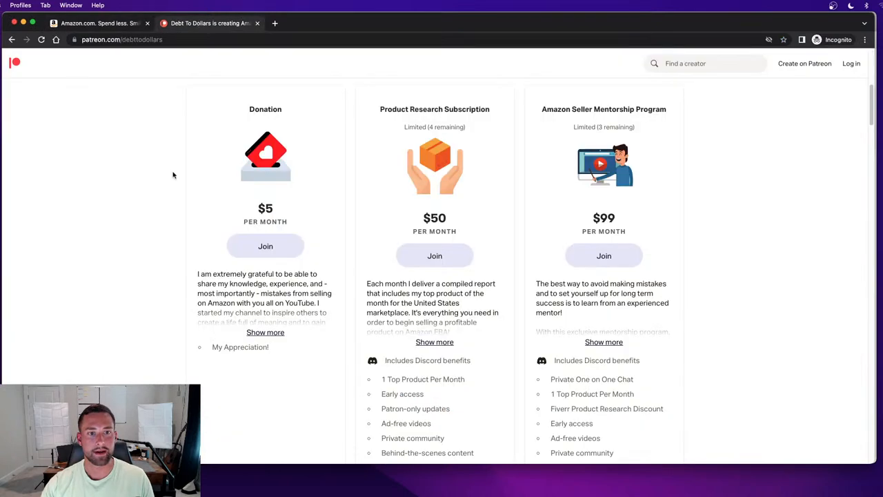
mouse_move(659, 171)
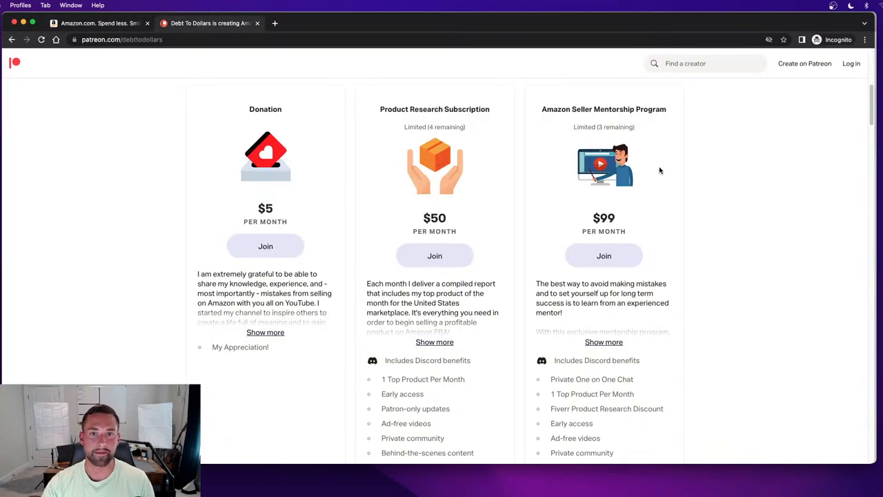
mouse_move(430, 127)
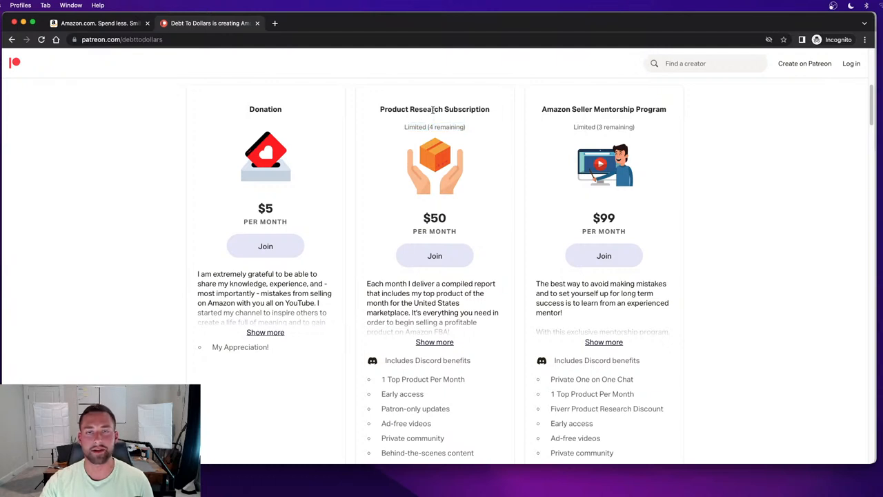
mouse_move(723, 301)
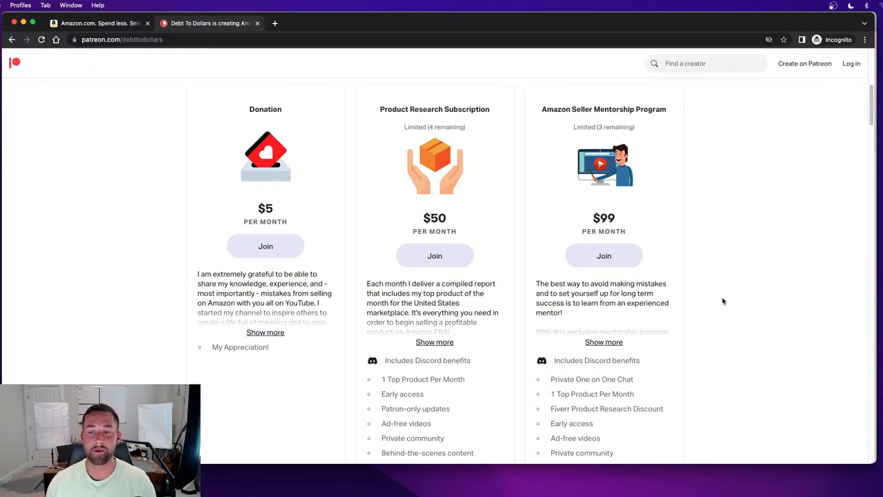
mouse_move(598, 126)
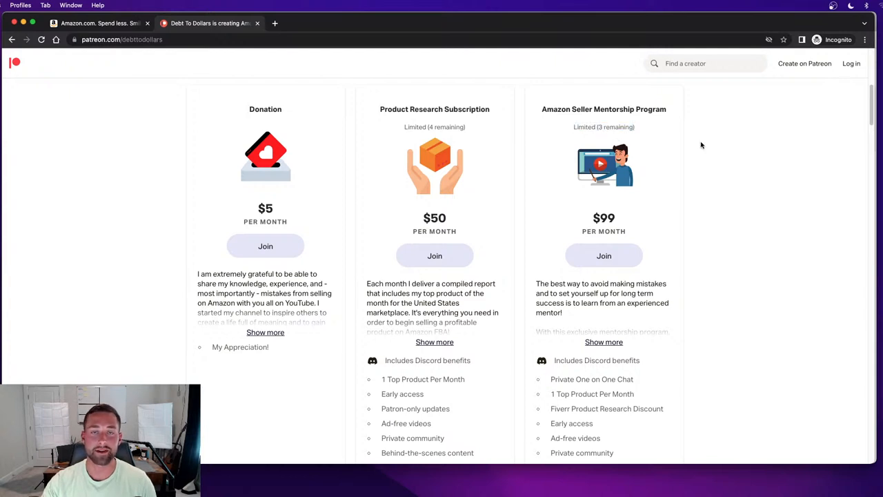
mouse_move(386, 172)
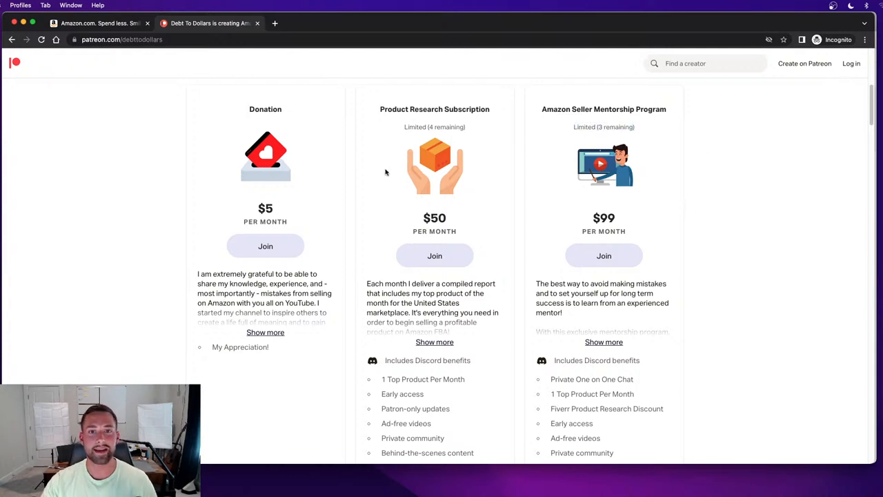
mouse_move(724, 340)
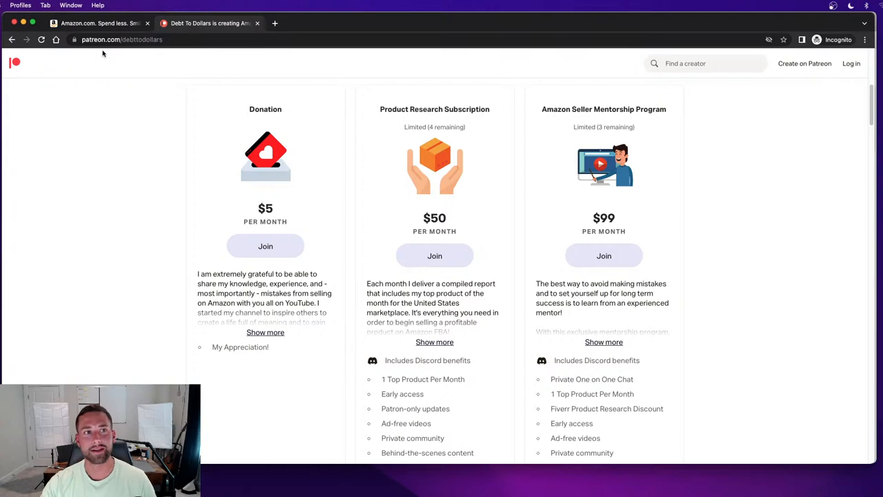
mouse_move(205, 167)
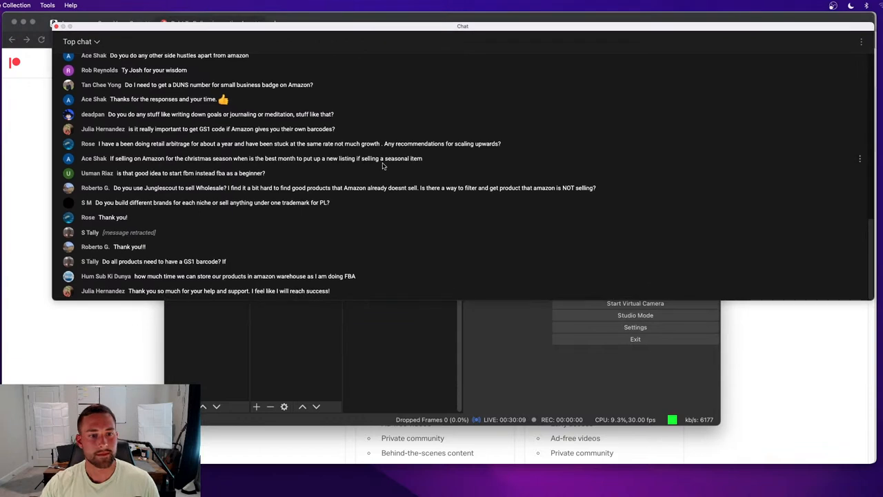
mouse_move(395, 258)
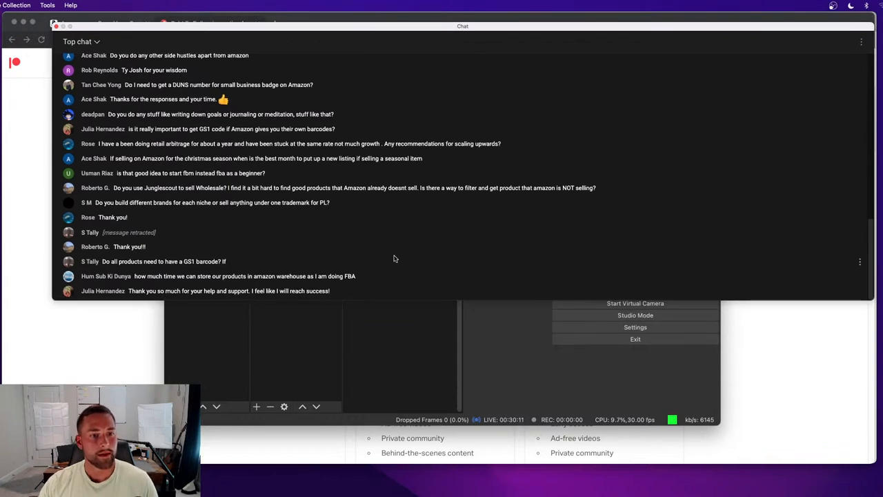
mouse_move(240, 258)
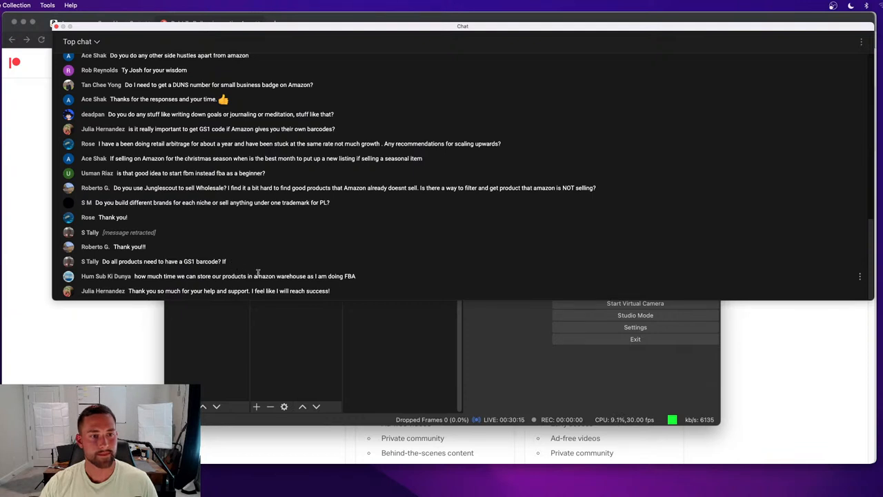
mouse_move(382, 277)
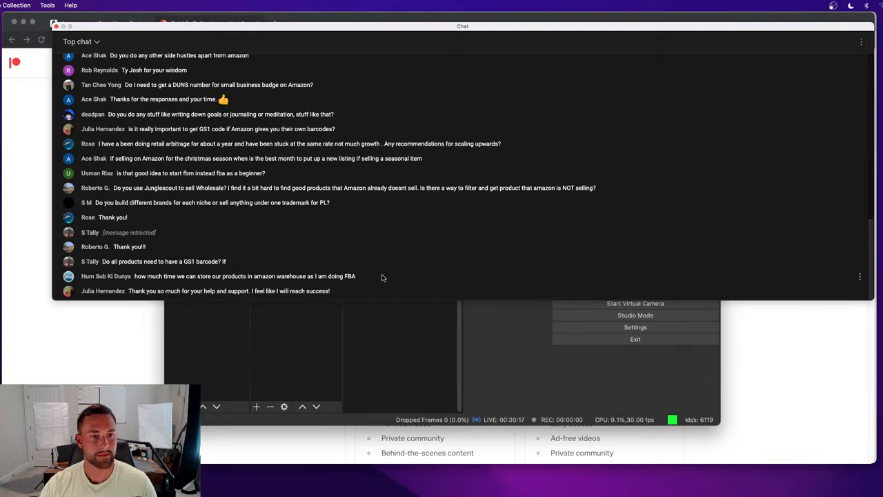